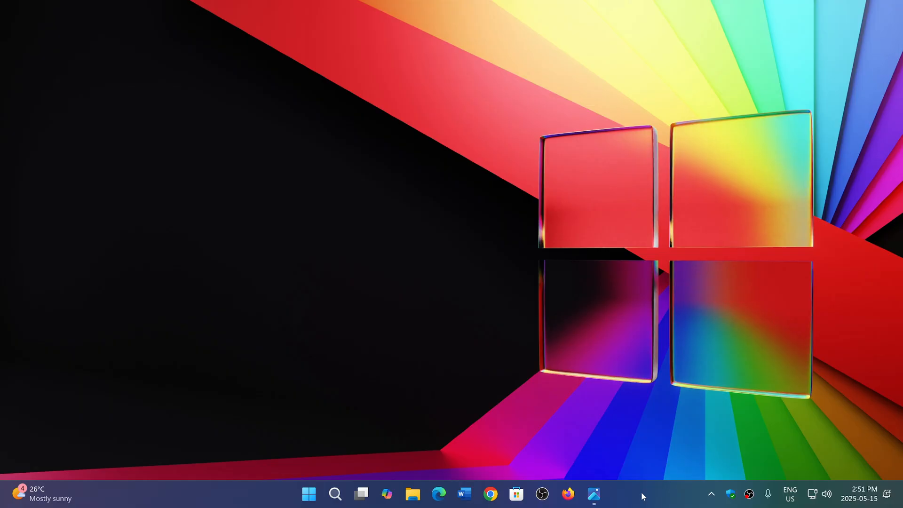
{"action": "mouse_move", "coordinate": [389, 474]}
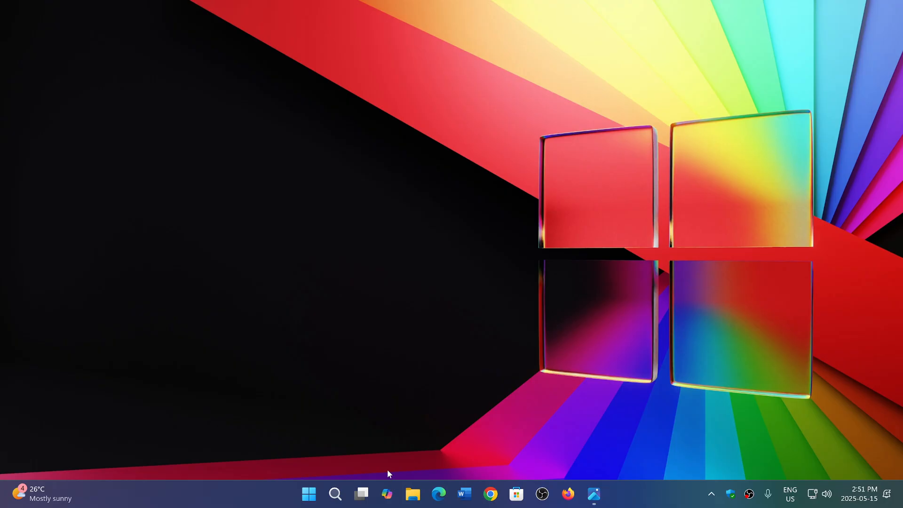
{"action": "mouse_move", "coordinate": [584, 307]}
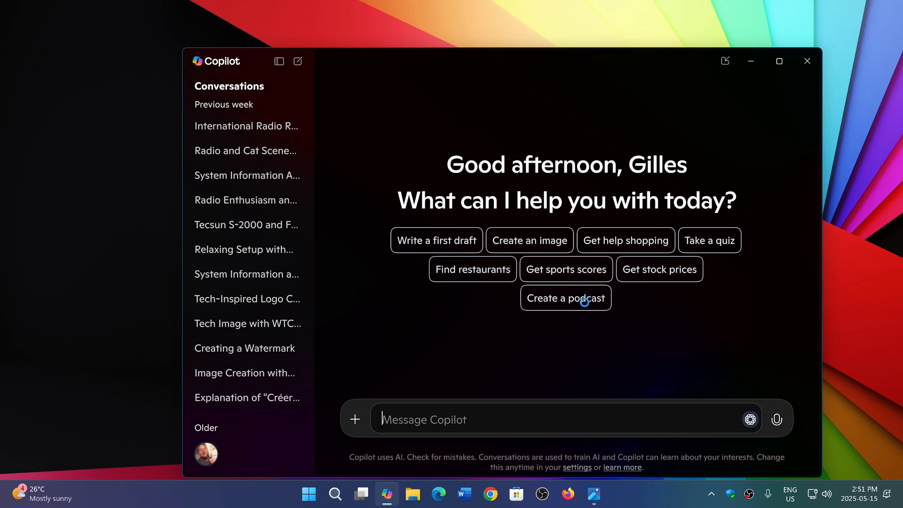
{"action": "mouse_move", "coordinate": [709, 372]}
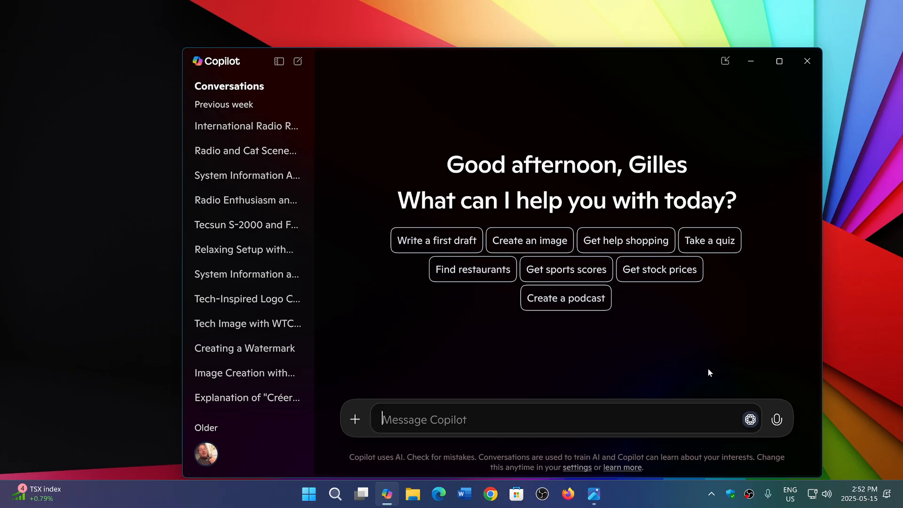
{"action": "mouse_move", "coordinate": [733, 157]}
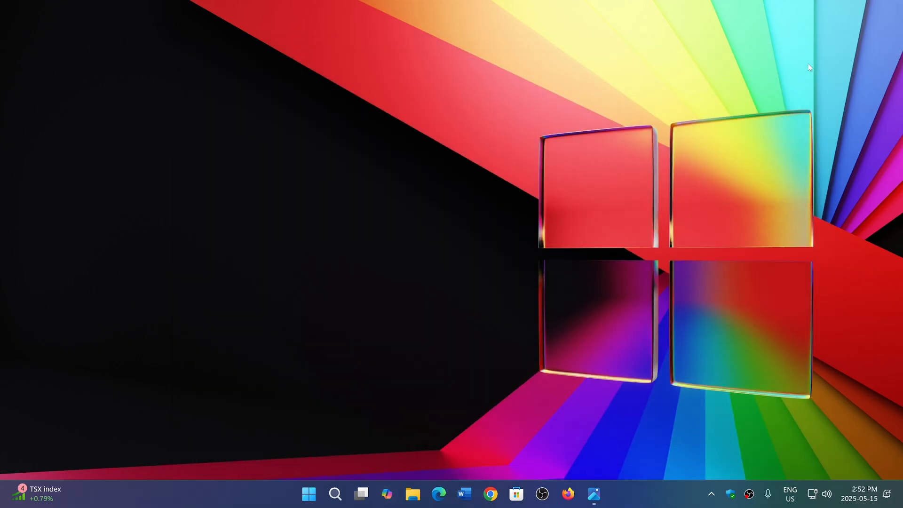
{"action": "mouse_move", "coordinate": [644, 498]}
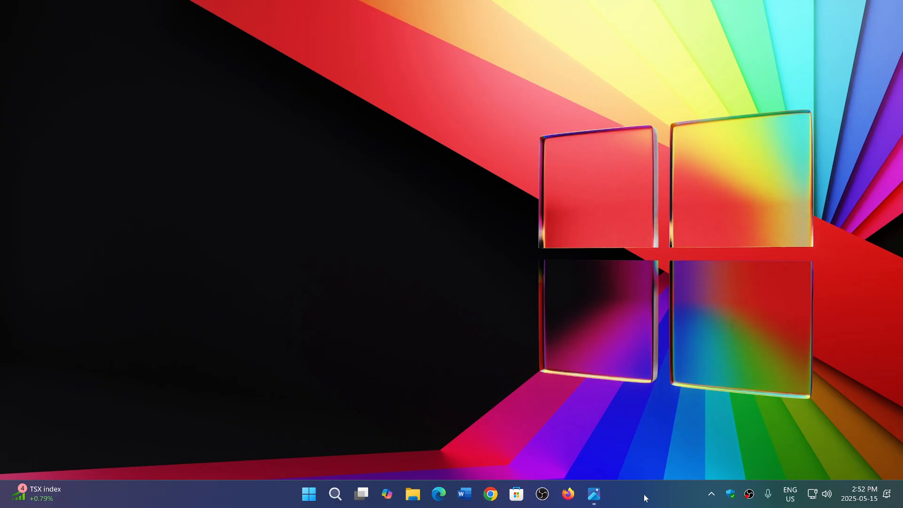
{"action": "mouse_move", "coordinate": [653, 490]}
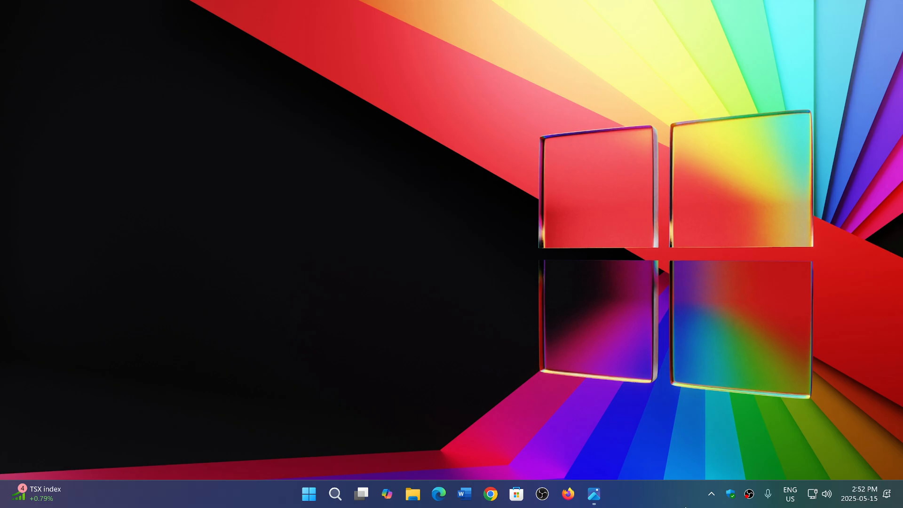
{"action": "mouse_move", "coordinate": [647, 504]}
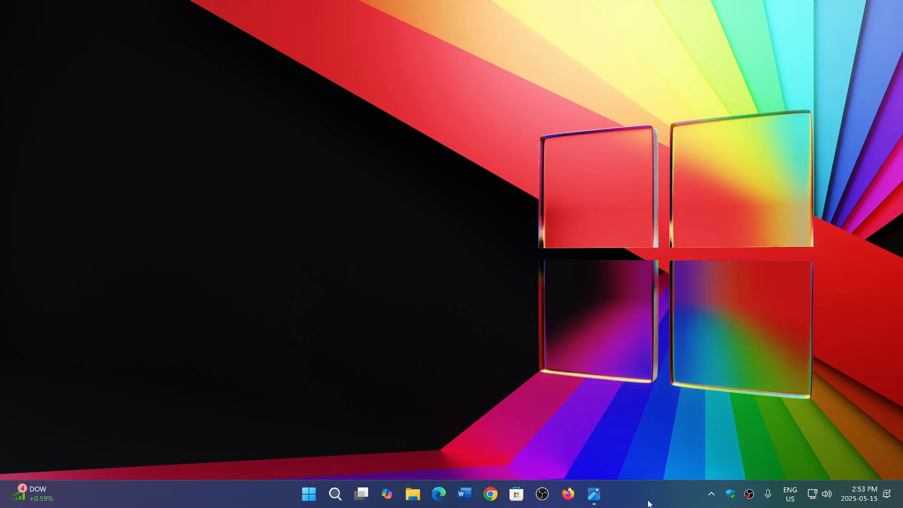
{"action": "mouse_move", "coordinate": [654, 496]}
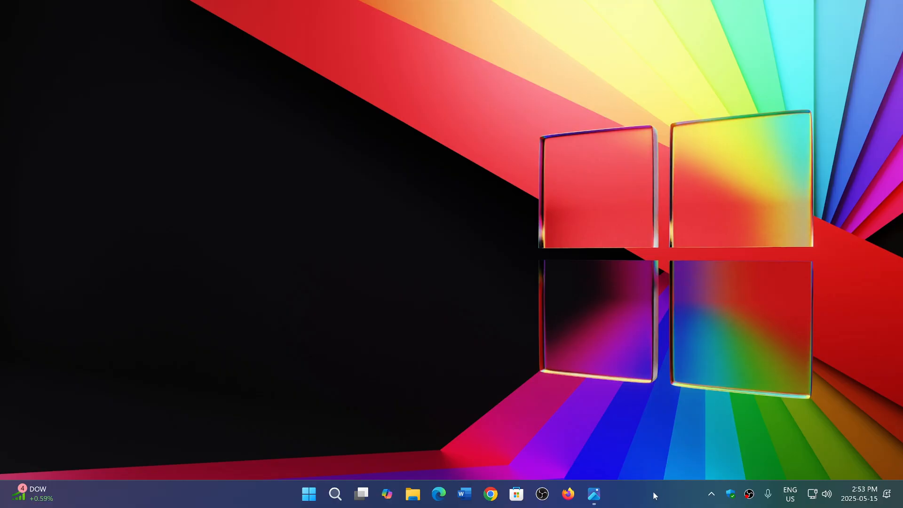
{"action": "mouse_move", "coordinate": [656, 501]}
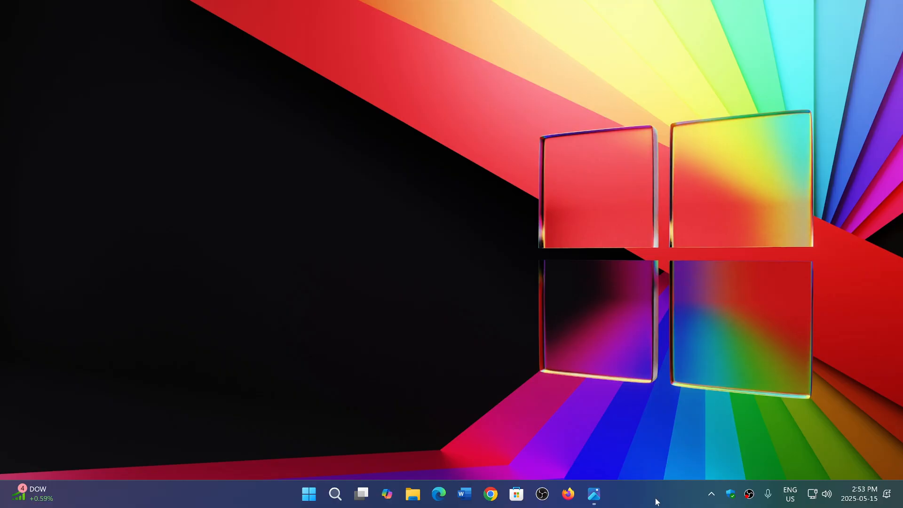